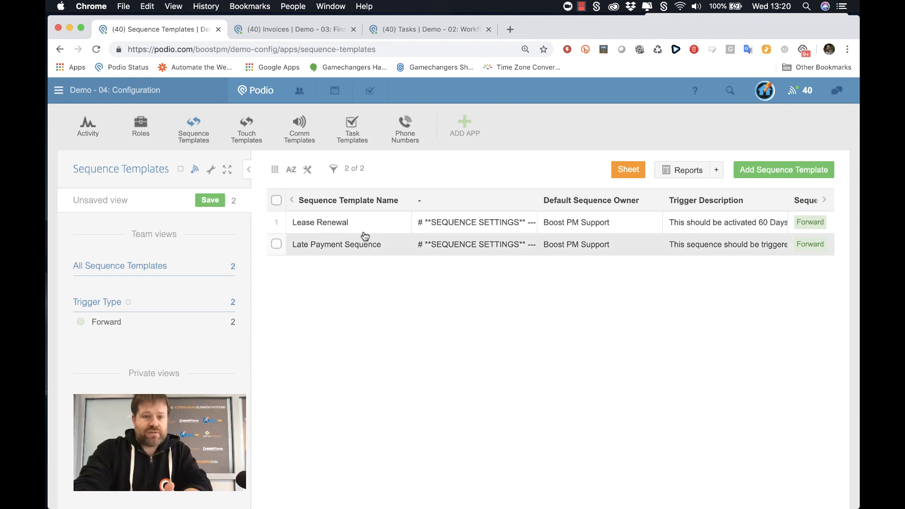
pyautogui.moveTo(356, 244)
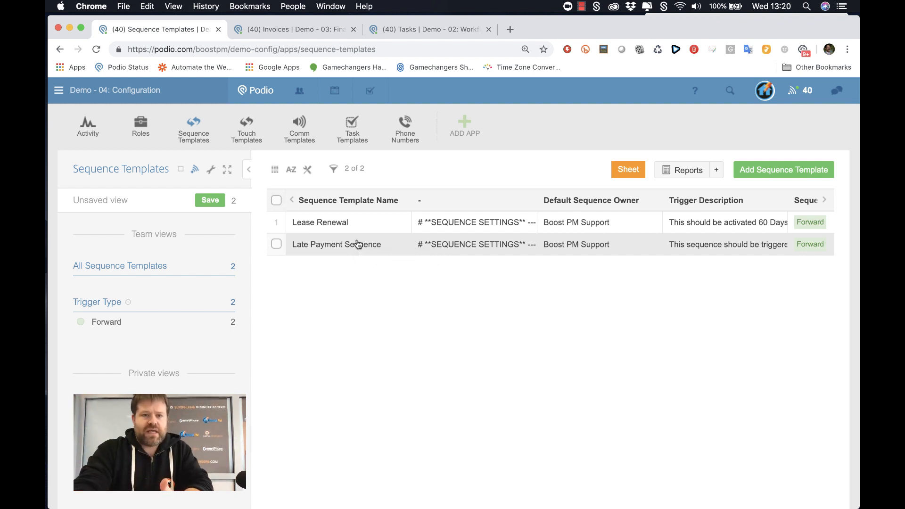
# - Open the Late Payment Sequence template and view its First, Second and Final Notice touch templates
pyautogui.click(337, 244)
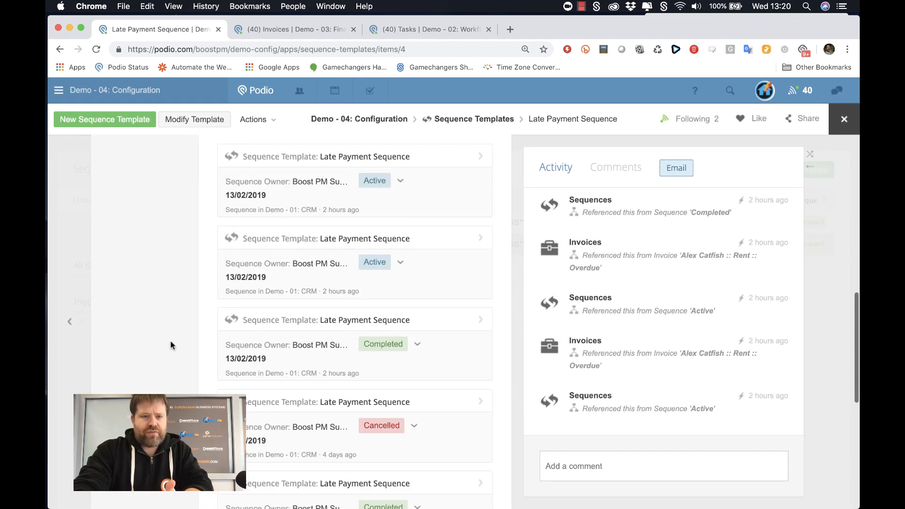
pyautogui.scroll(-3)
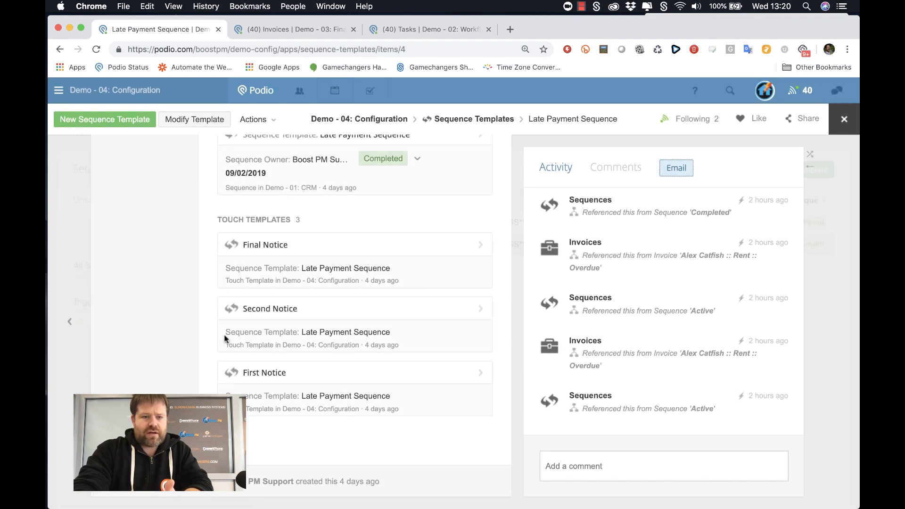
pyautogui.moveTo(282, 386)
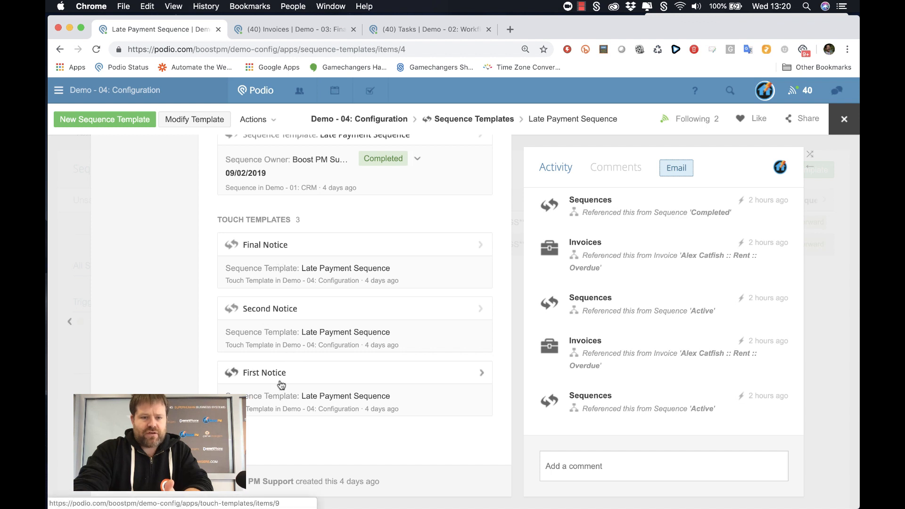
# - Review the First Notice touch template's day-0 email and SMS late payment notices
pyautogui.click(265, 373)
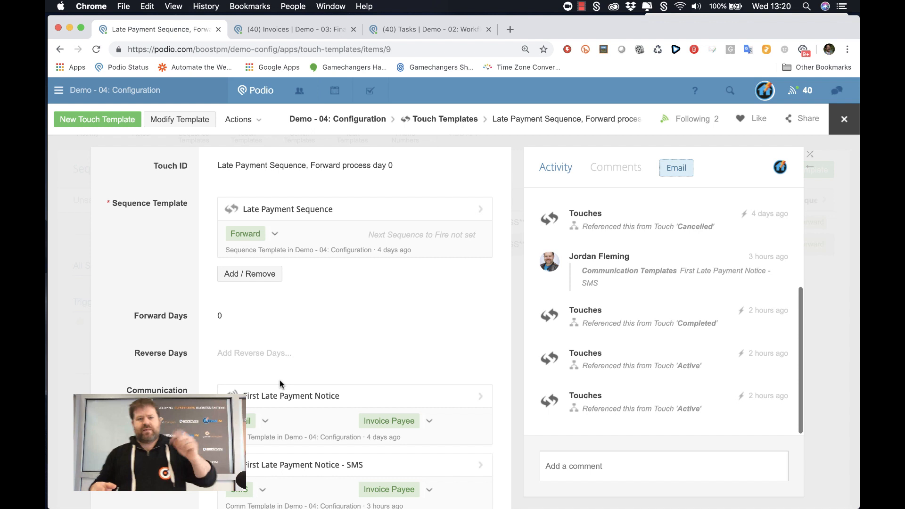
pyautogui.scroll(-3)
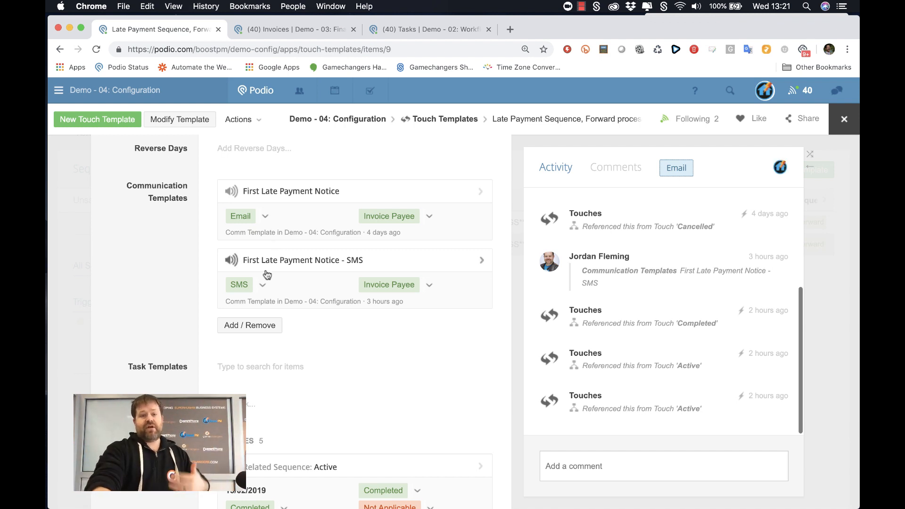
pyautogui.moveTo(286, 244)
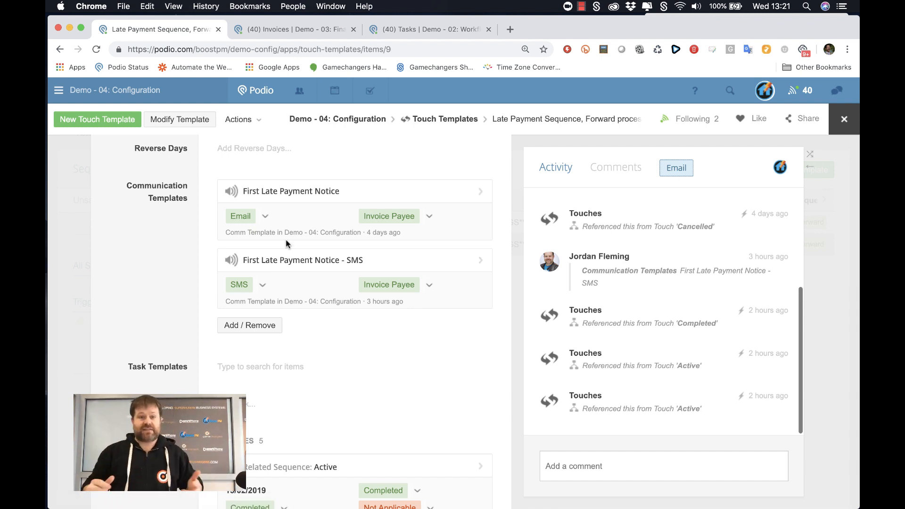
pyautogui.moveTo(288, 196)
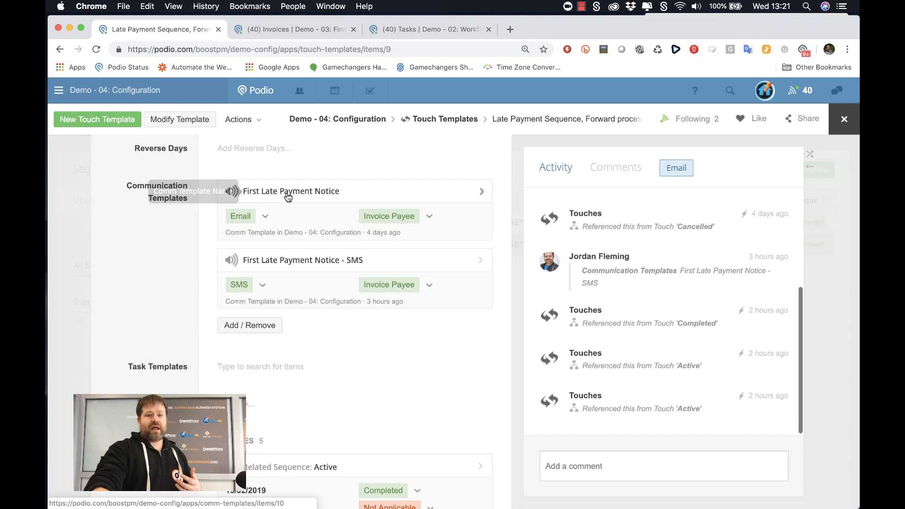
pyautogui.click(291, 191)
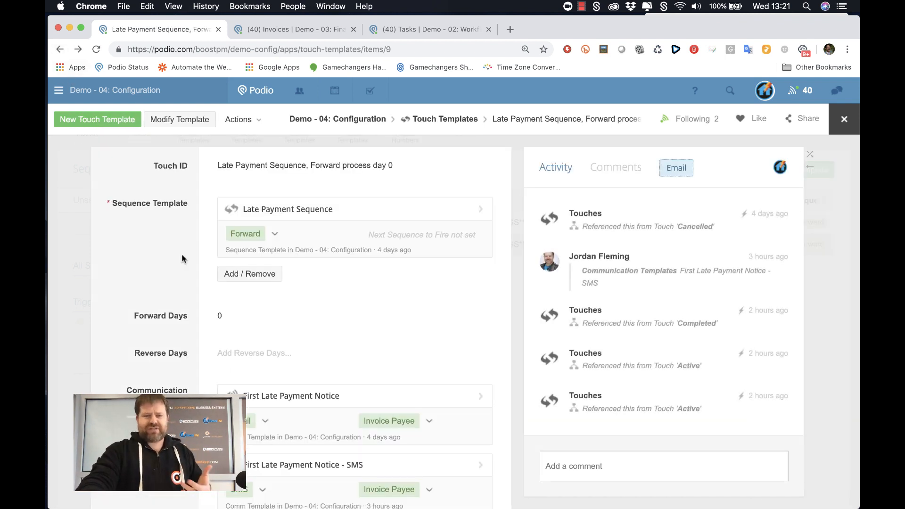
# - Scroll through the day-7 Final Notice touch template and its task templates
pyautogui.scroll(-3)
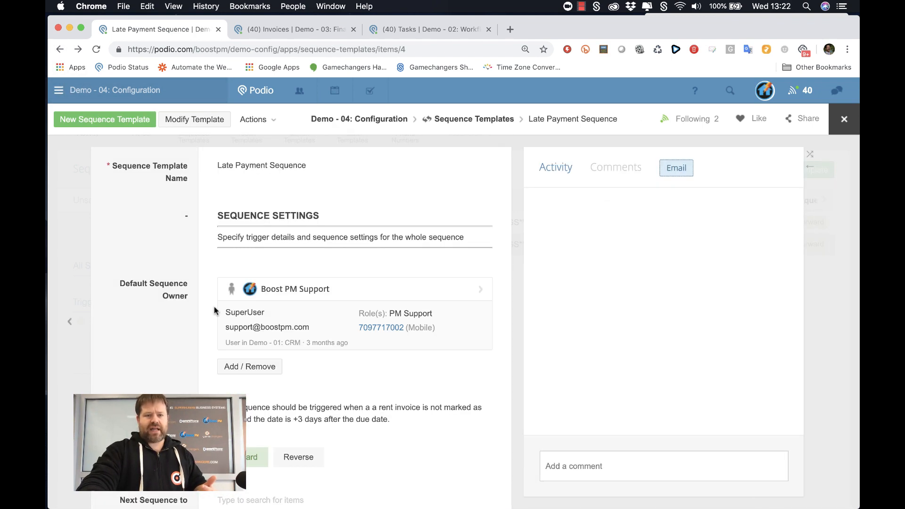
pyautogui.scroll(-3)
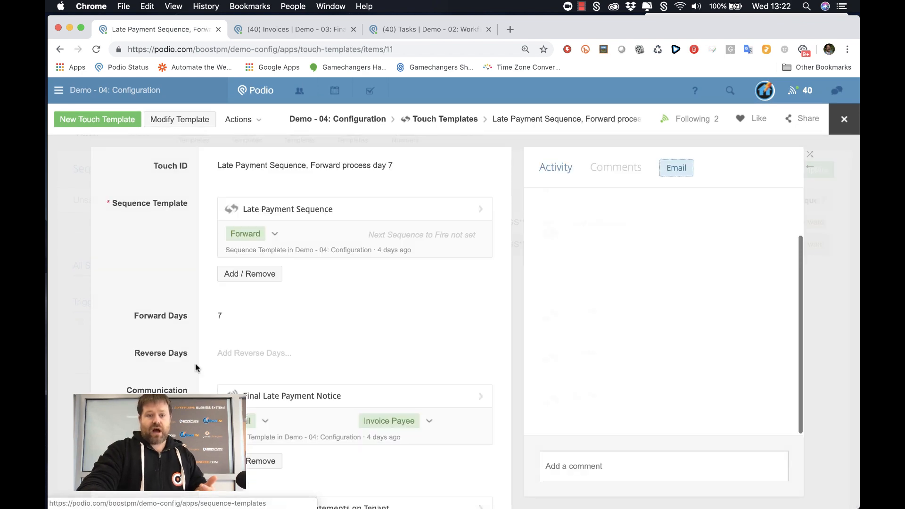
pyautogui.scroll(-3)
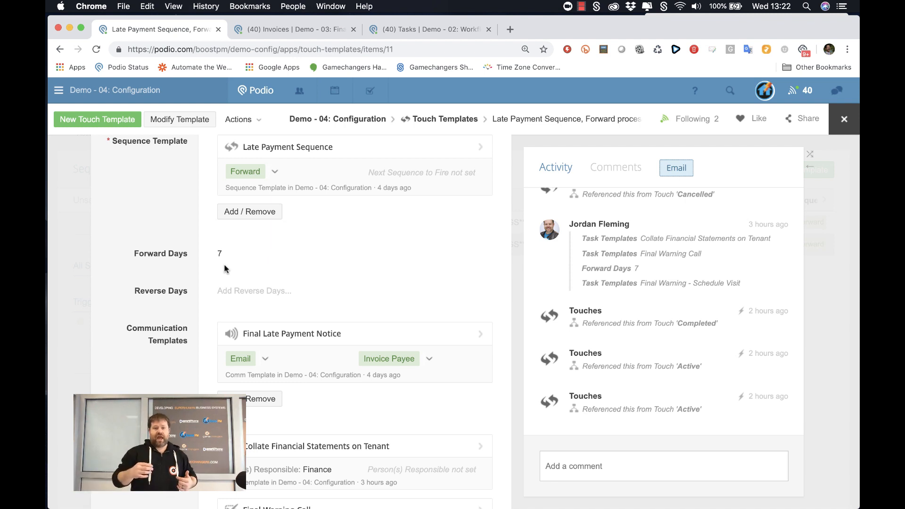
pyautogui.scroll(-3)
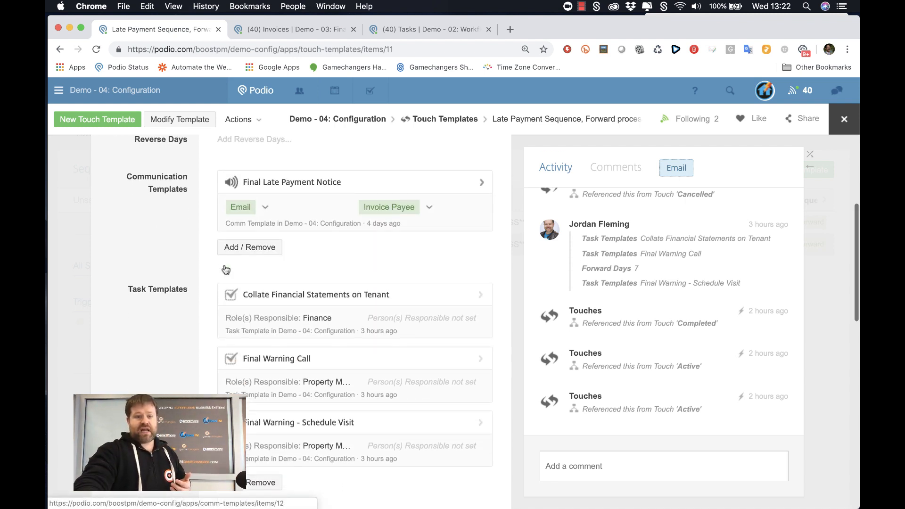
pyautogui.scroll(-3)
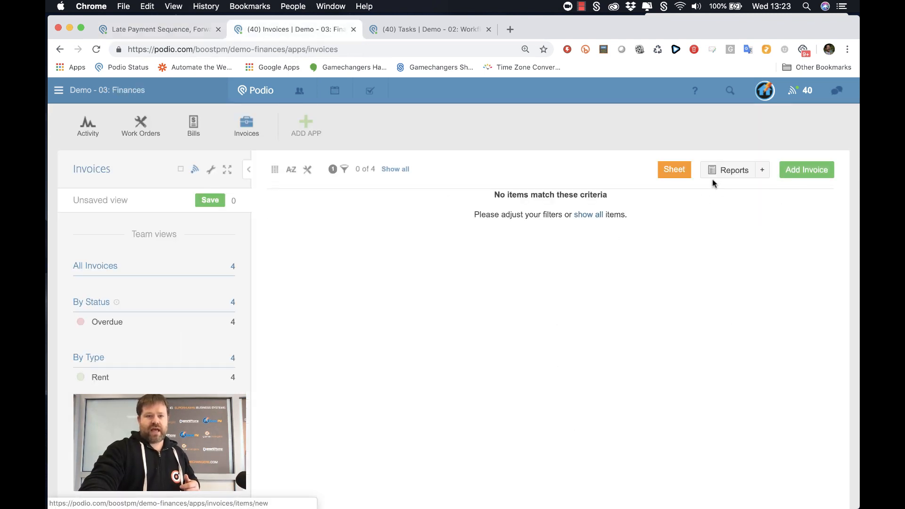
# - Save a 2,400.00 rent invoice with payee contact and unit 1A linked
pyautogui.click(805, 170)
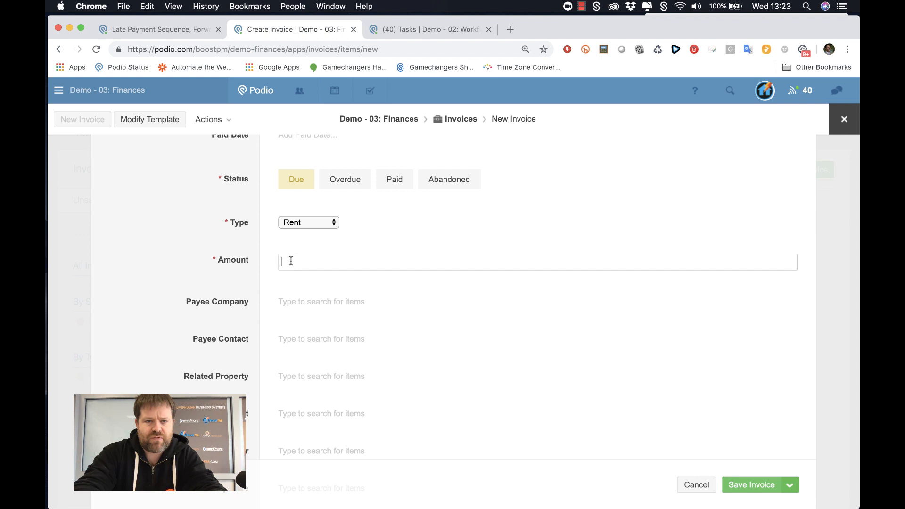
pyautogui.write('2400')
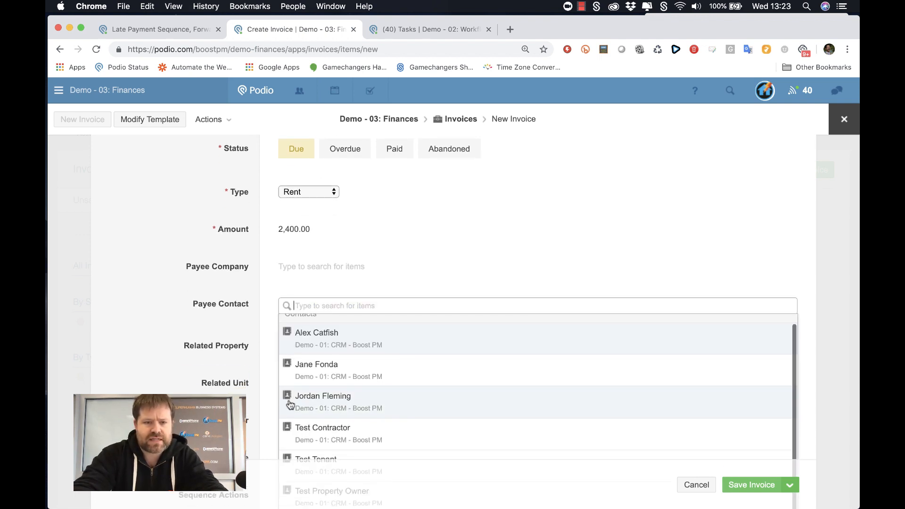
pyautogui.click(316, 332)
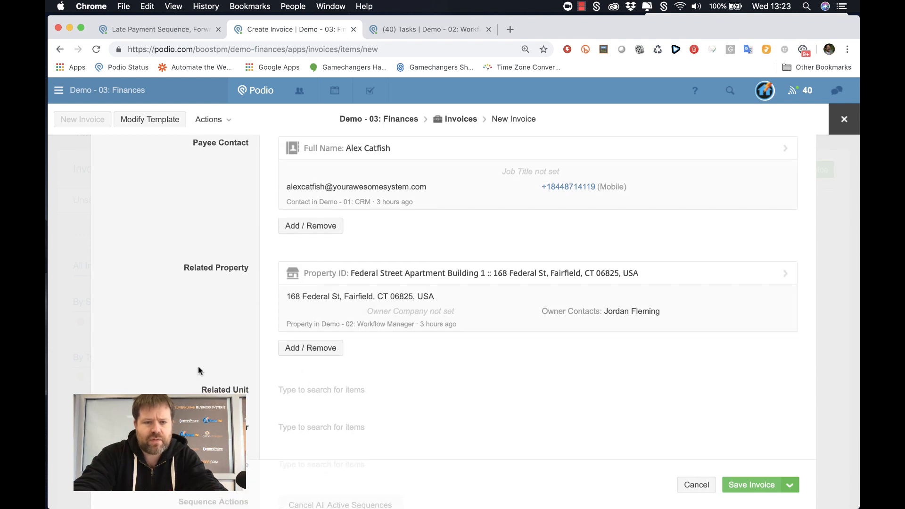
pyautogui.click(322, 390)
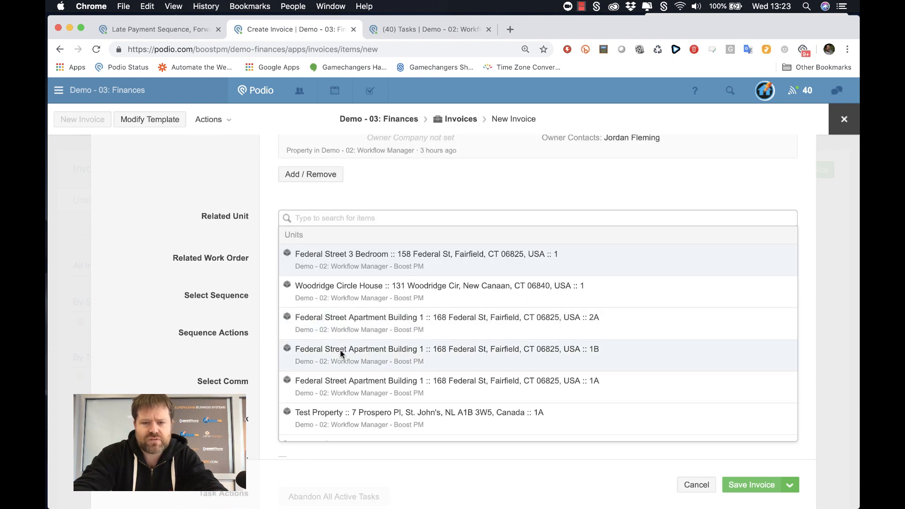
pyautogui.click(447, 381)
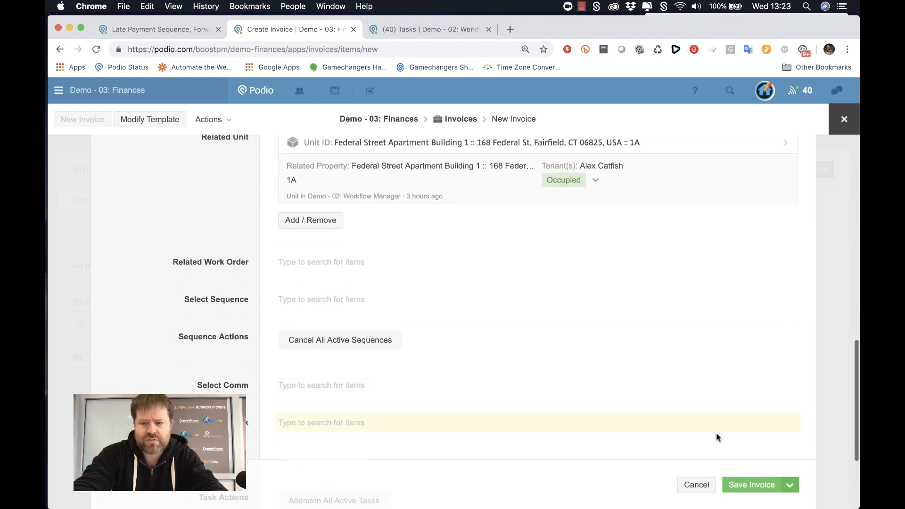
pyautogui.click(751, 484)
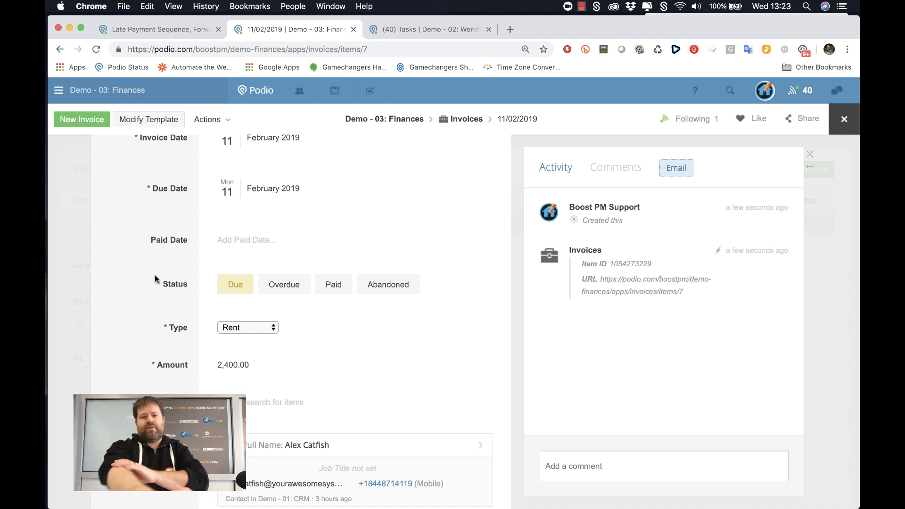
pyautogui.moveTo(155, 282)
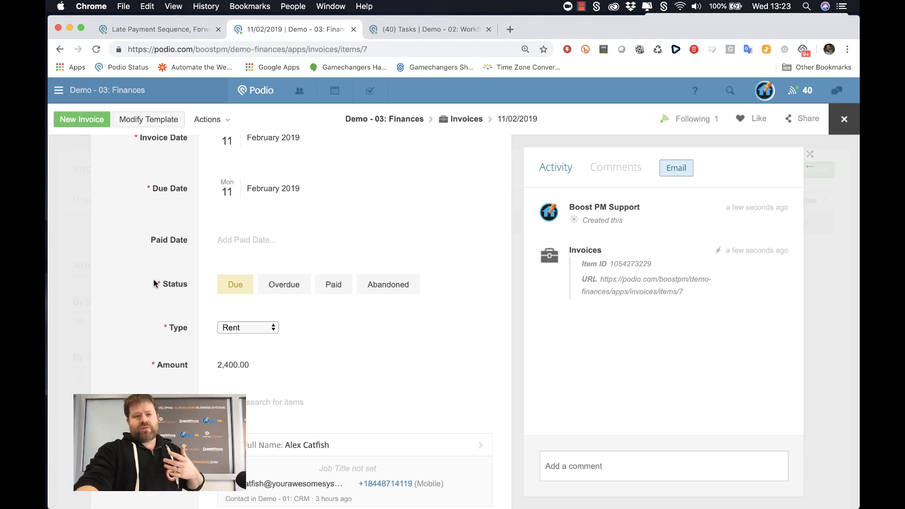
pyautogui.moveTo(191, 307)
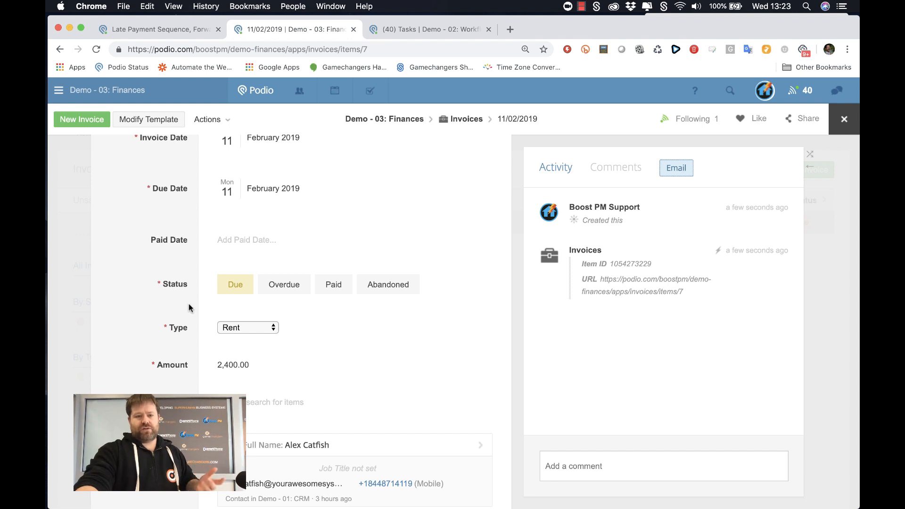
# - Mark the invoice Overdue and review the auto-created Final Warning tasks in its activity
pyautogui.click(283, 284)
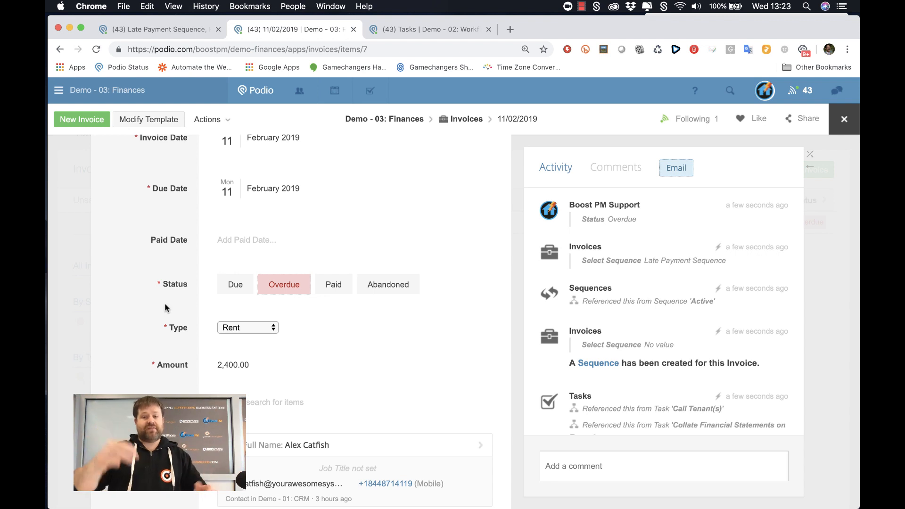
pyautogui.scroll(-3)
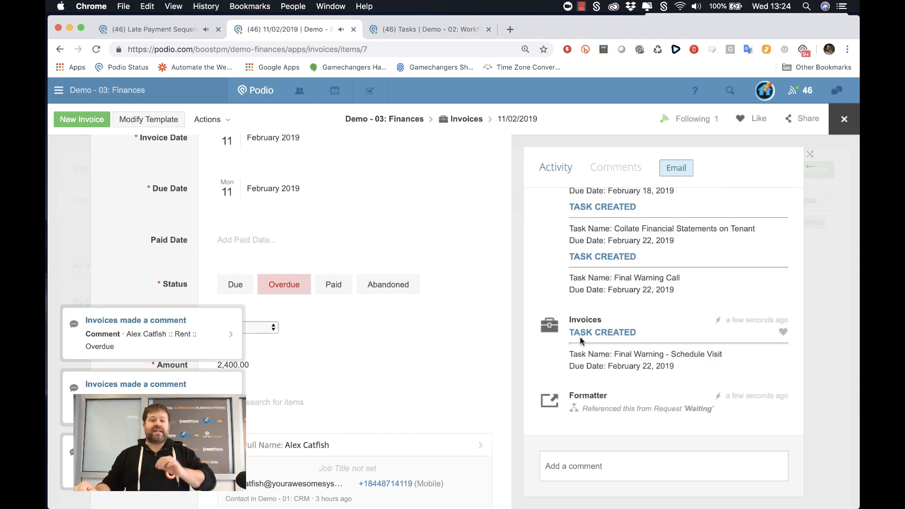
pyautogui.scroll(-3)
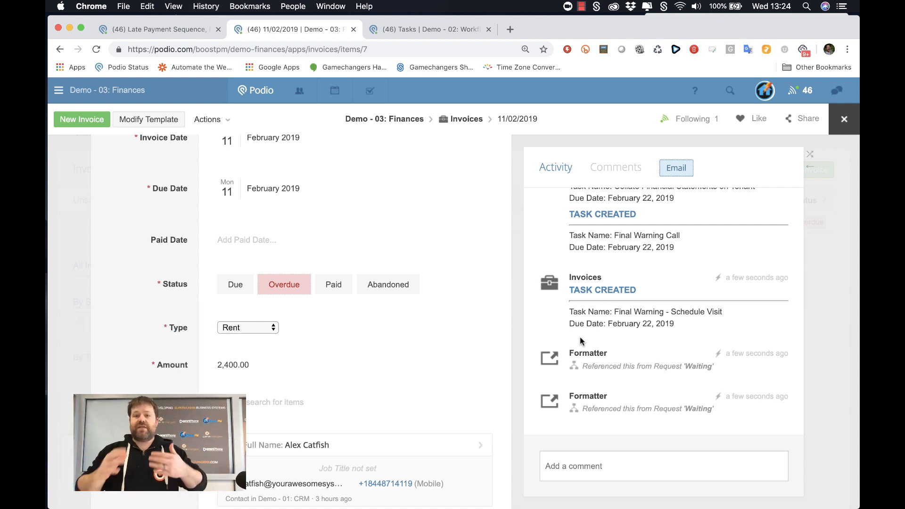
pyautogui.scroll(-3)
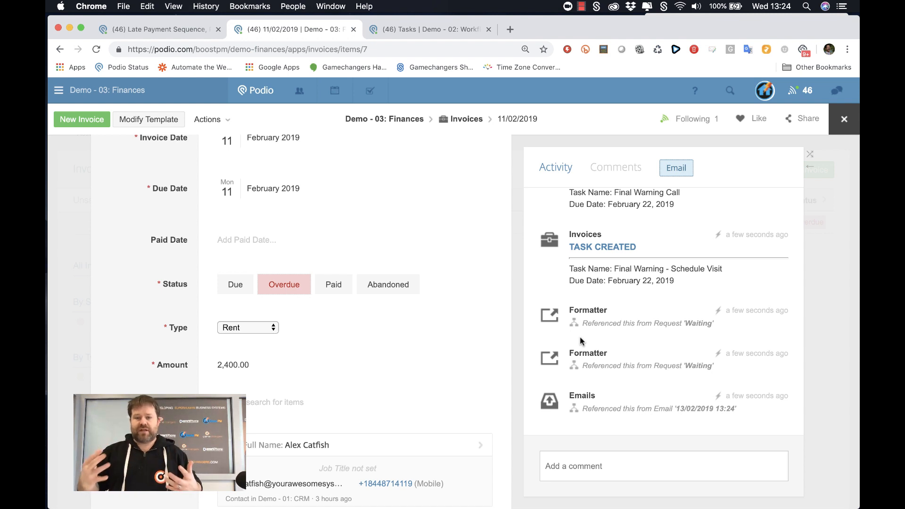
pyautogui.moveTo(415, 93)
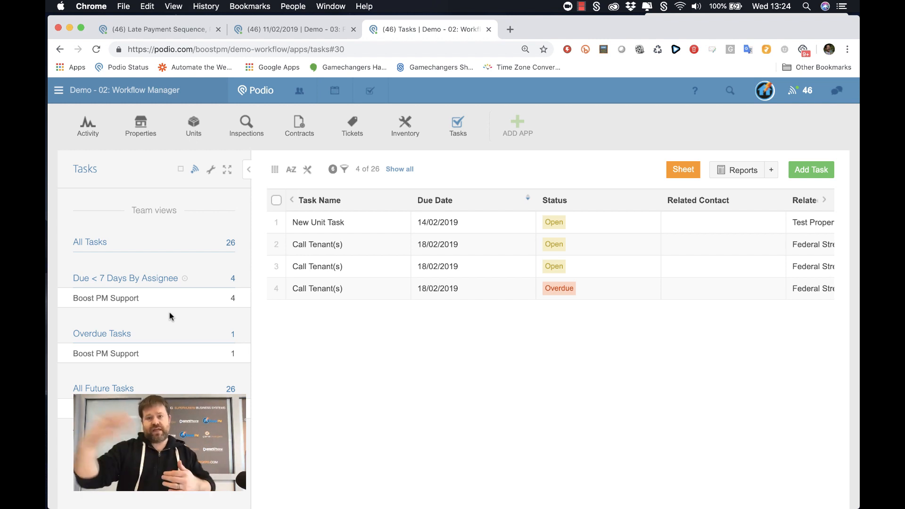
pyautogui.moveTo(170, 321)
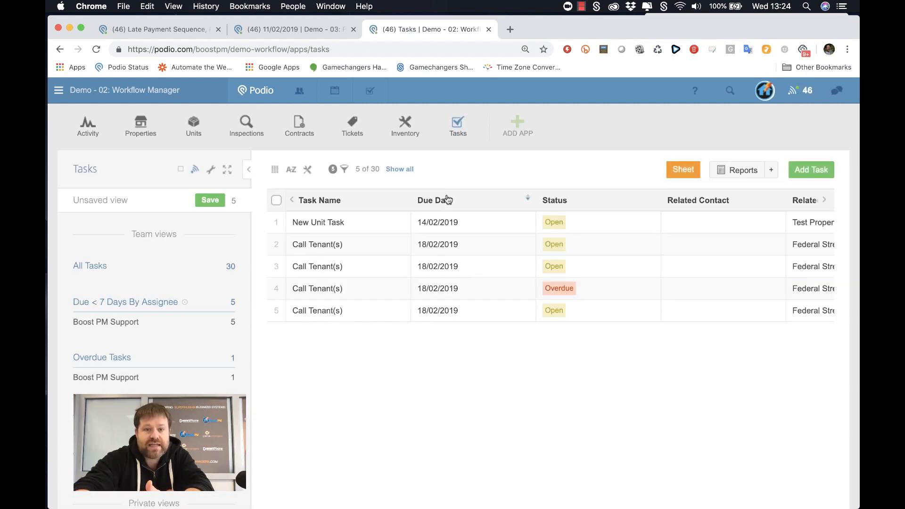
pyautogui.moveTo(157, 316)
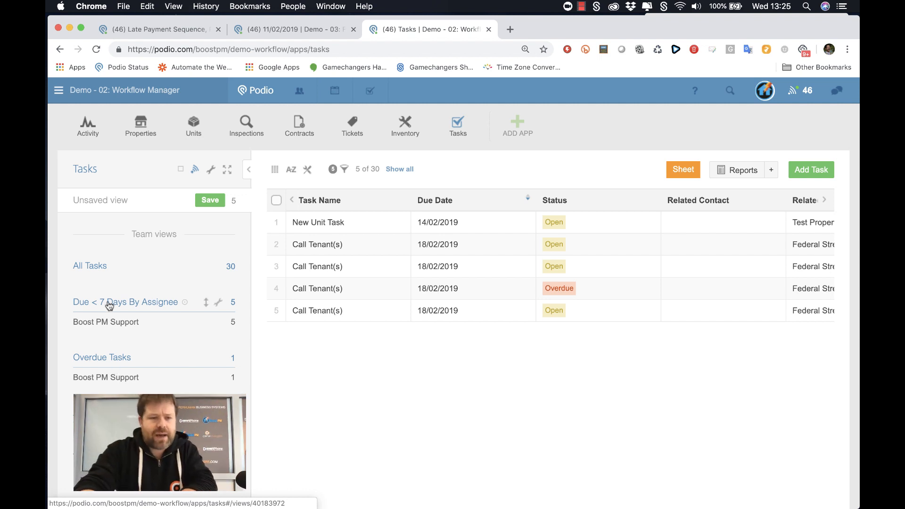
# - Switch to the Due < 7 Days By Assignee view and review a Call Tenant(s) task
pyautogui.click(126, 302)
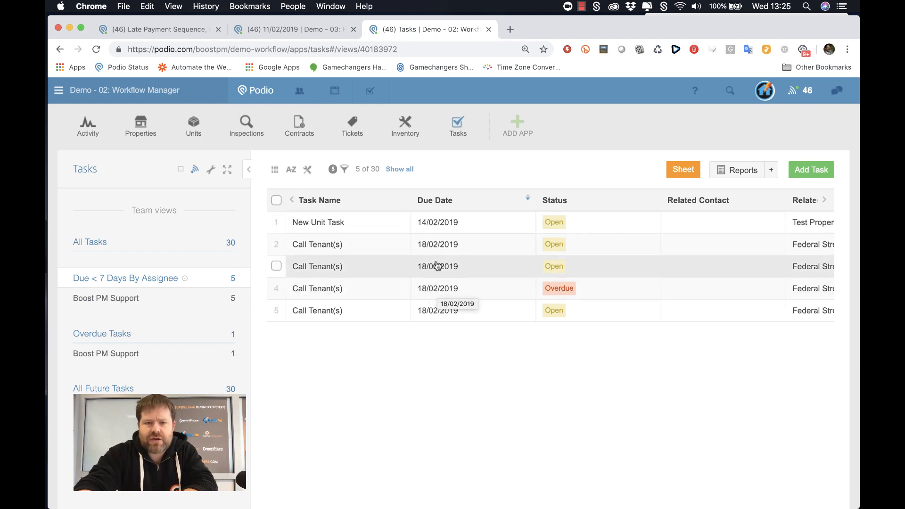
pyautogui.click(317, 266)
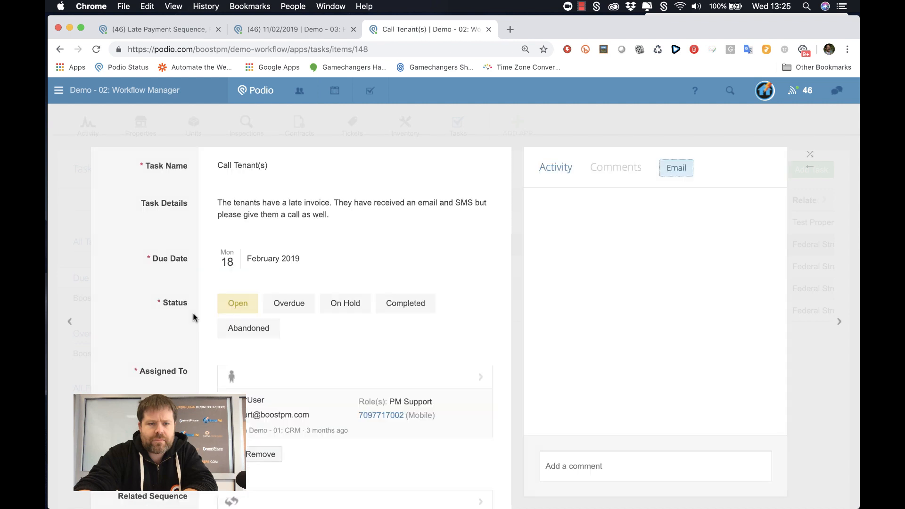
pyautogui.scroll(-3)
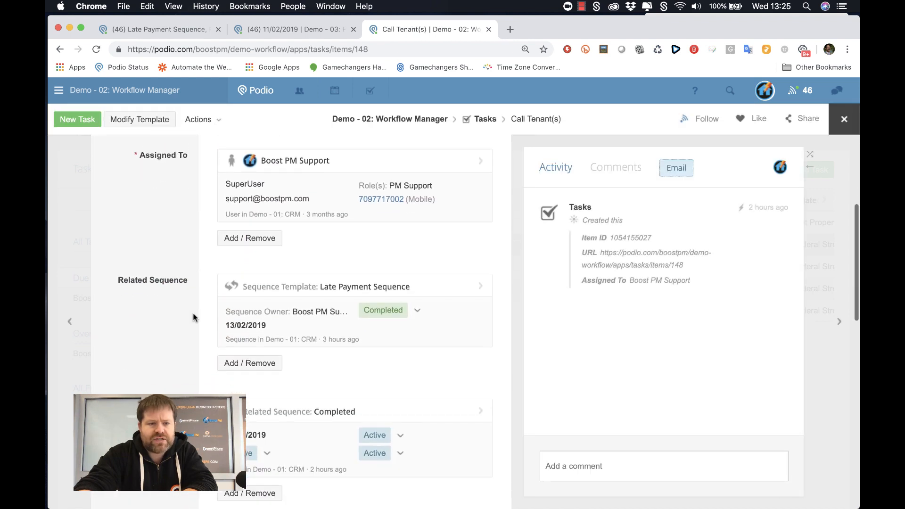
pyautogui.scroll(-3)
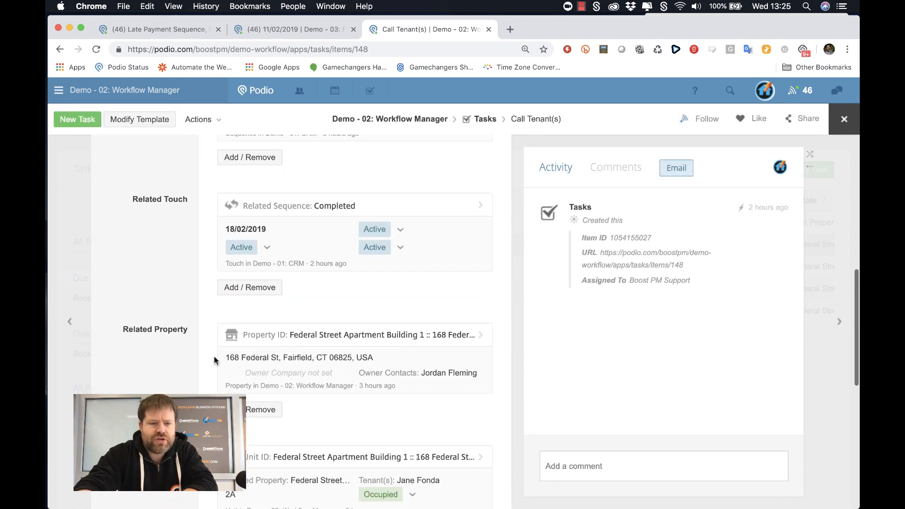
pyautogui.scroll(-3)
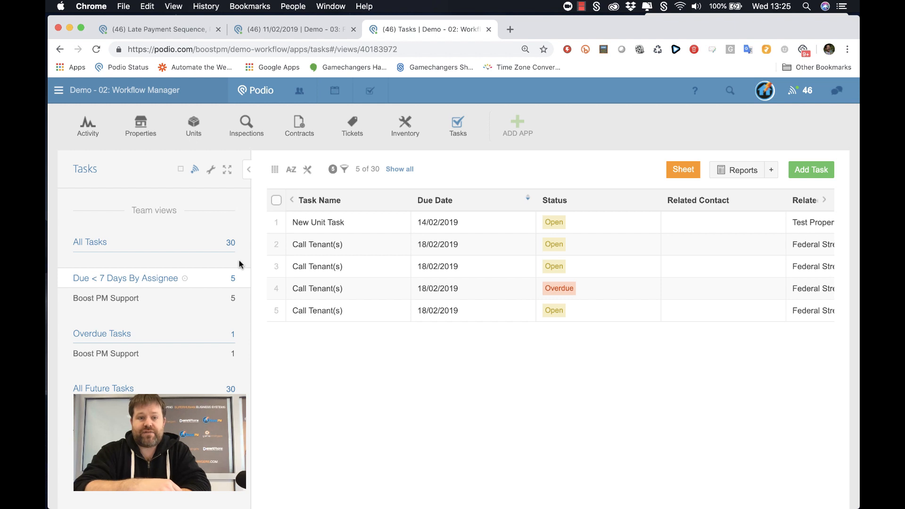
pyautogui.moveTo(317, 244)
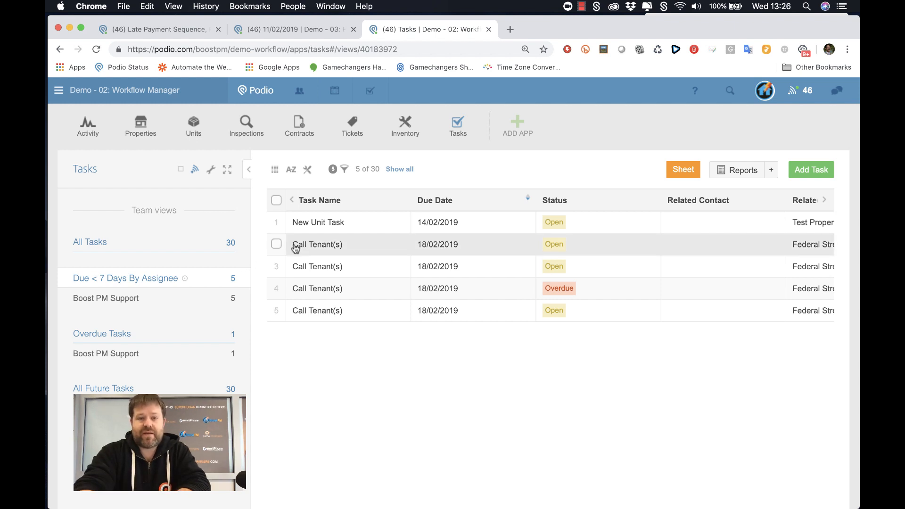
# - Open a Call Tenant(s) task, then return to the 29-task list
pyautogui.click(317, 245)
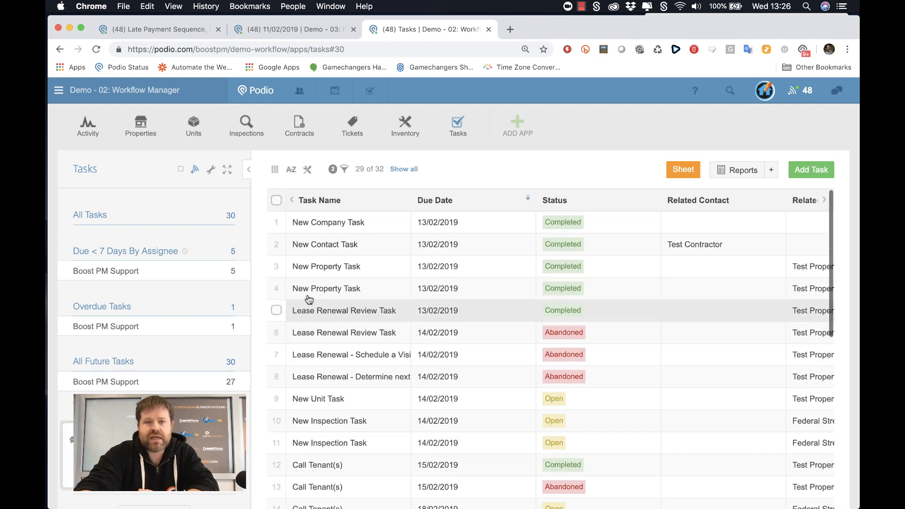
# - Scroll to the Collate Financial Statements, Final Warning Call and Schedule Visit tasks
pyautogui.scroll(-3)
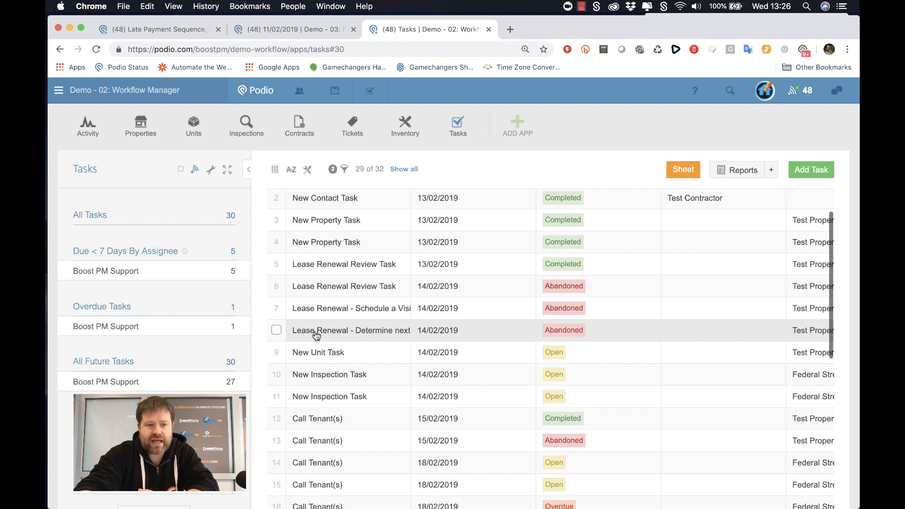
pyautogui.scroll(-3)
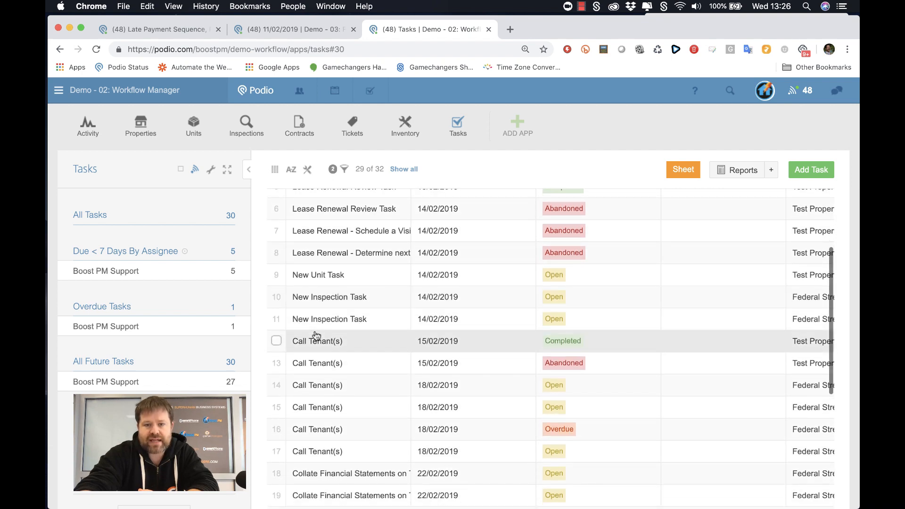
pyautogui.scroll(-3)
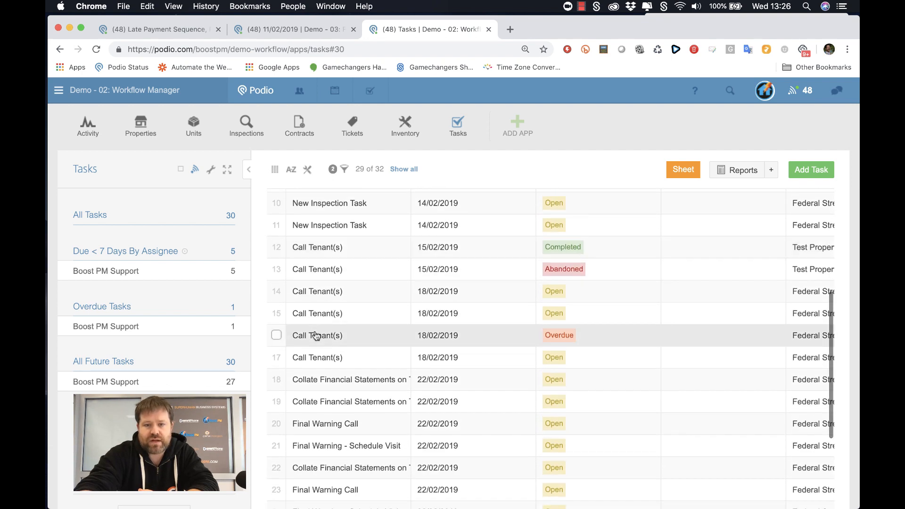
pyautogui.scroll(-3)
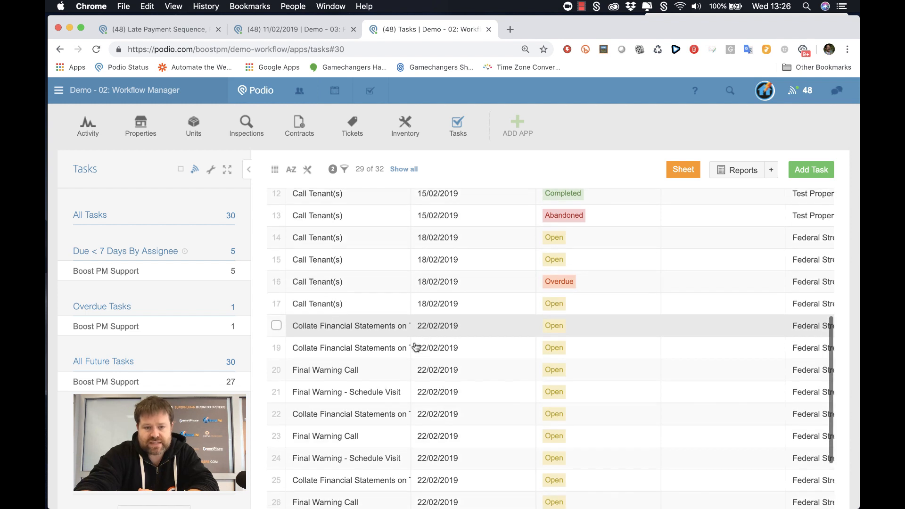
pyautogui.scroll(-3)
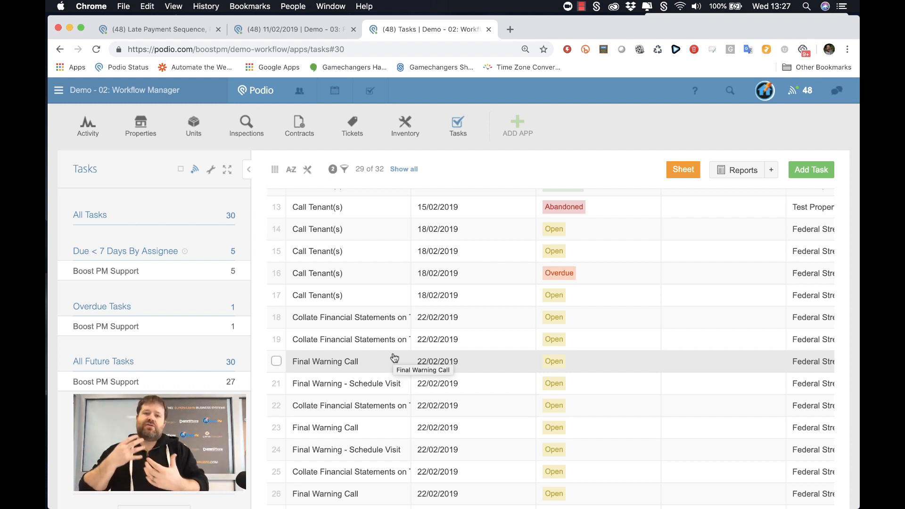
pyautogui.moveTo(351, 208)
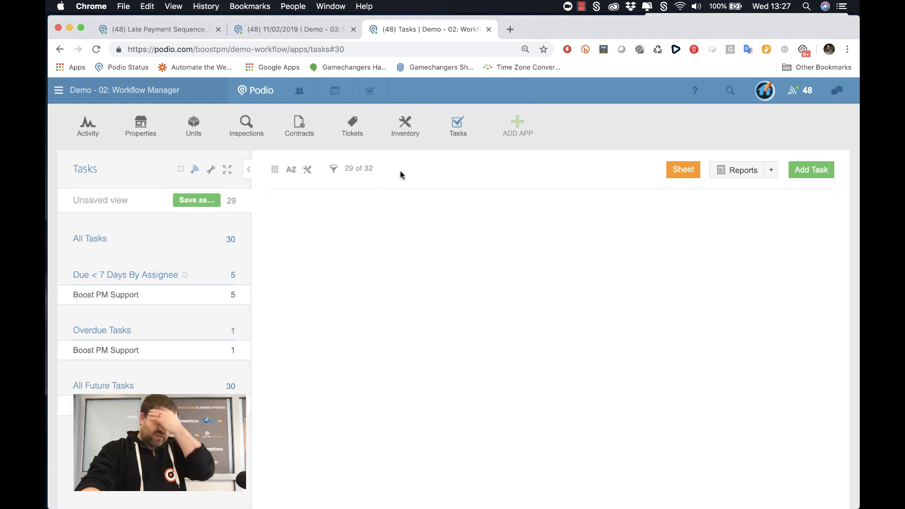
# - Filter tasks to Assigned To Boost PM Support and Due Date next calendar week
pyautogui.click(334, 169)
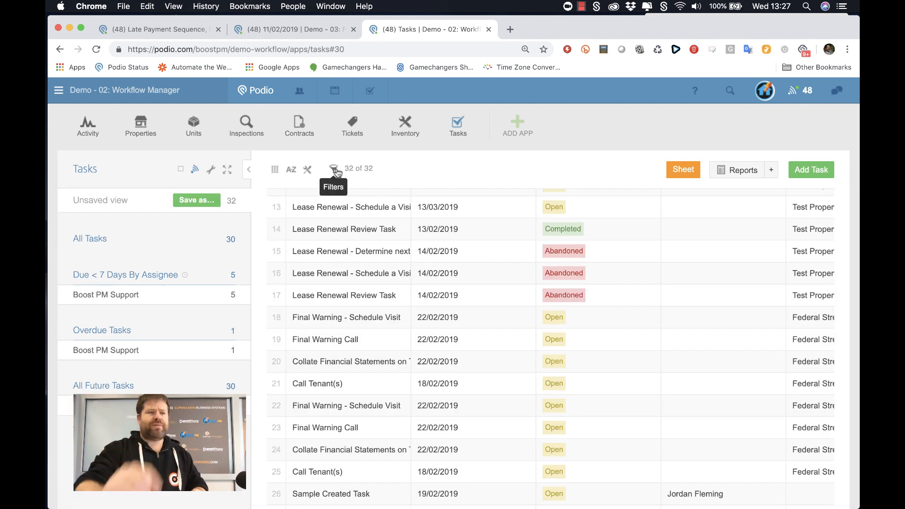
pyautogui.click(334, 169)
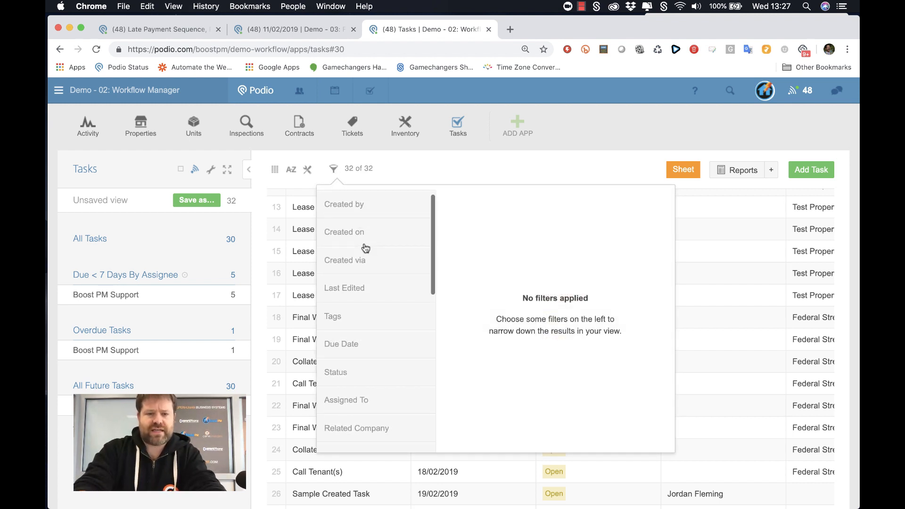
pyautogui.click(348, 294)
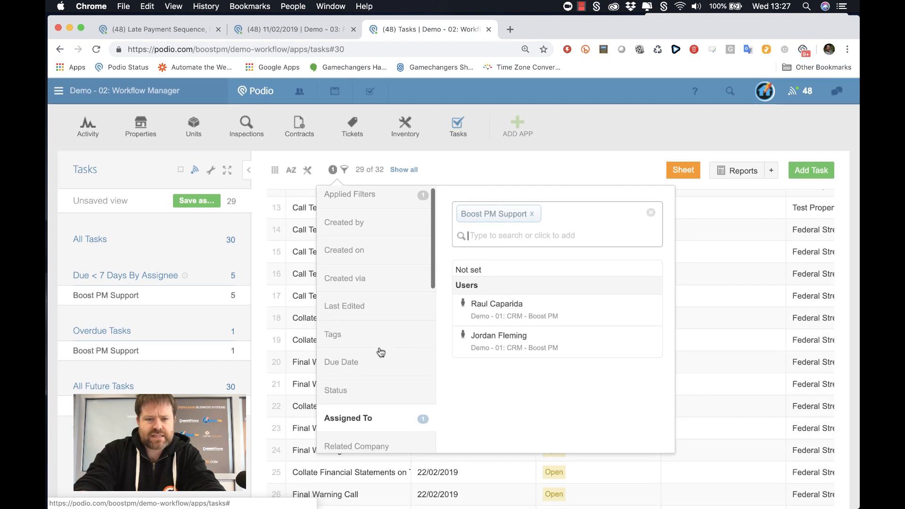
pyautogui.click(342, 362)
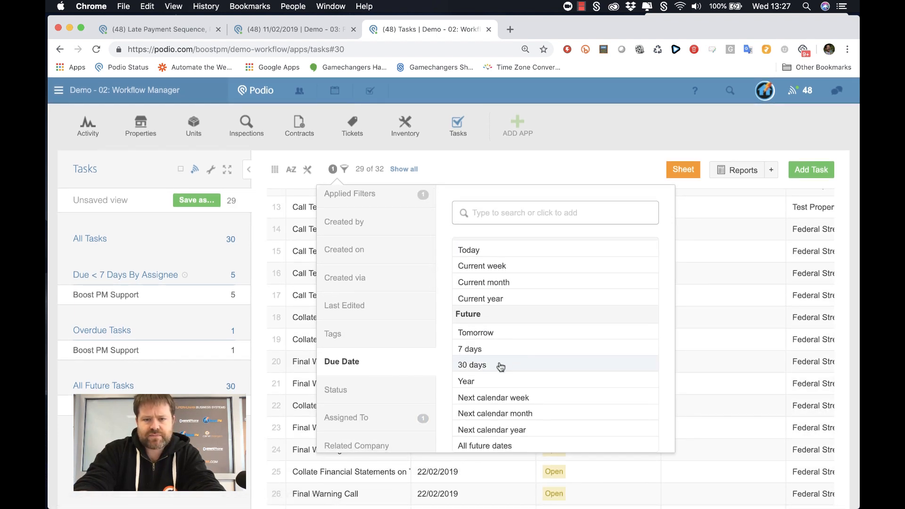
pyautogui.click(494, 397)
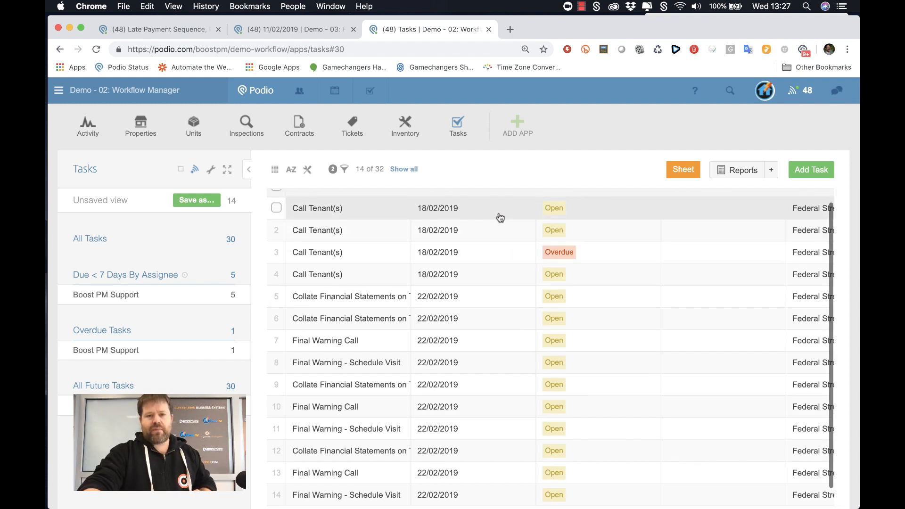
pyautogui.scroll(-3)
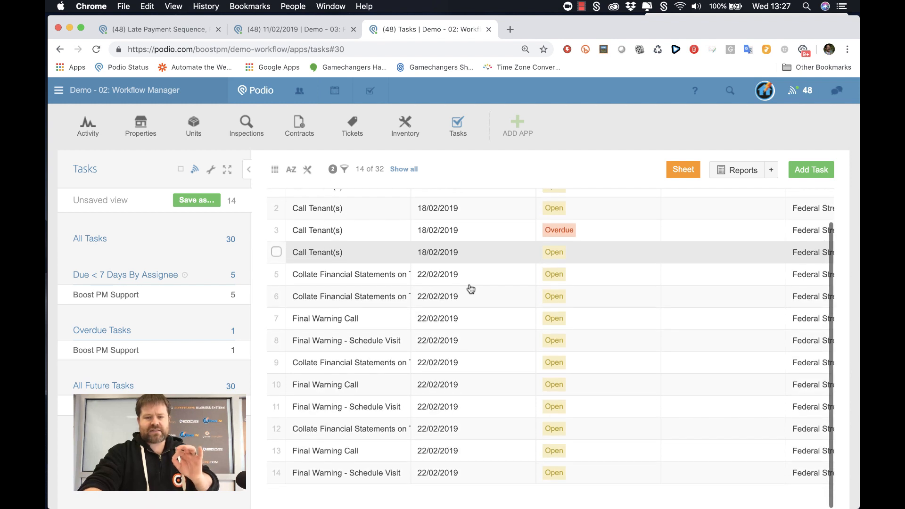
pyautogui.moveTo(470, 288)
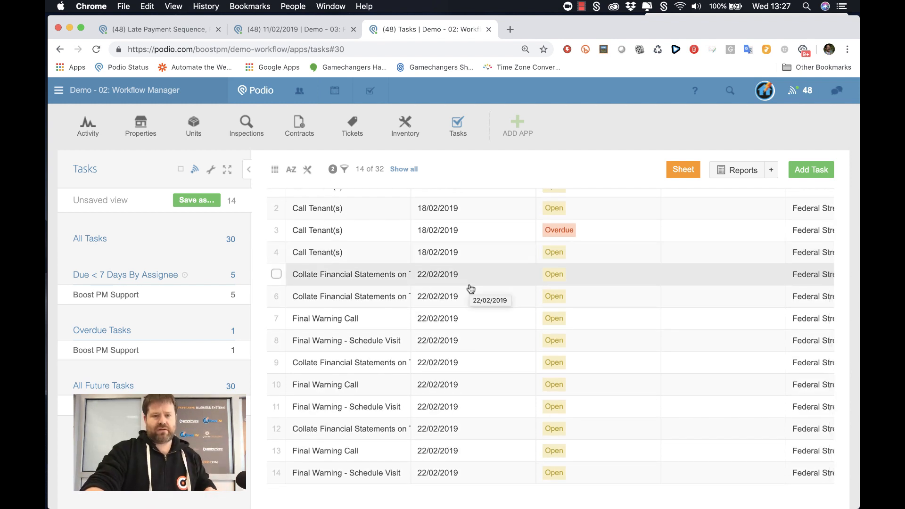